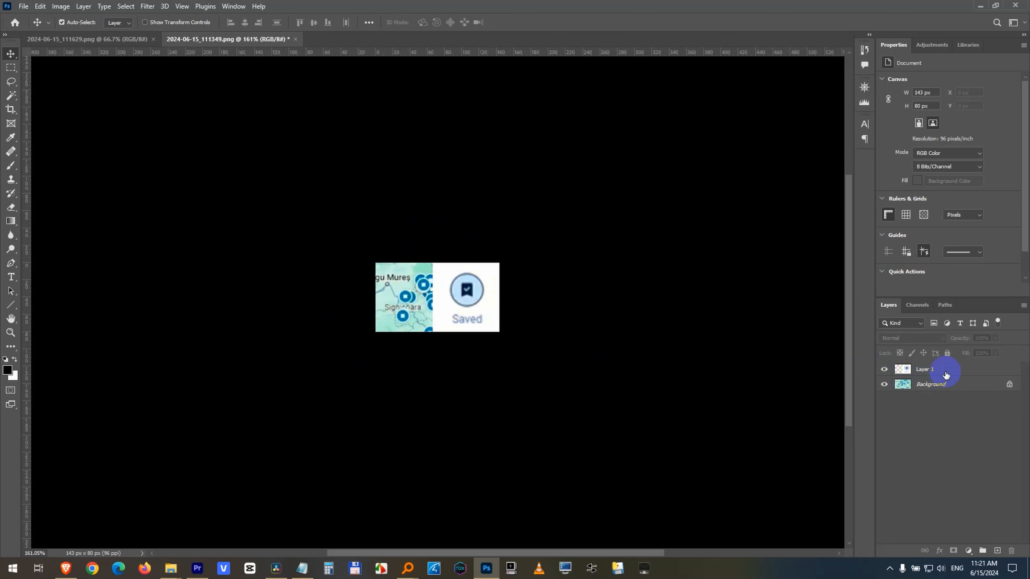
mouse_move(25, 91)
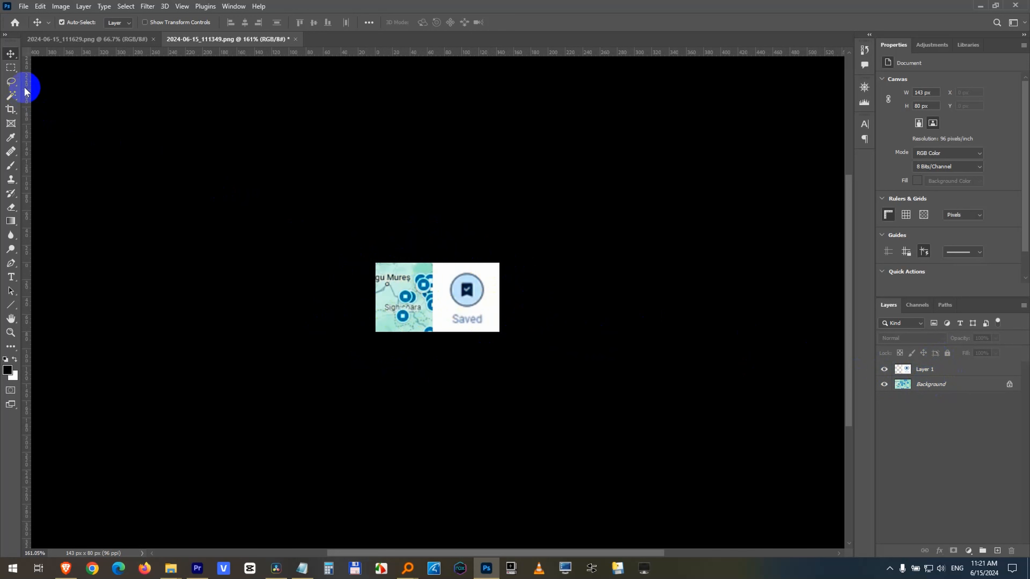
mouse_move(11, 54)
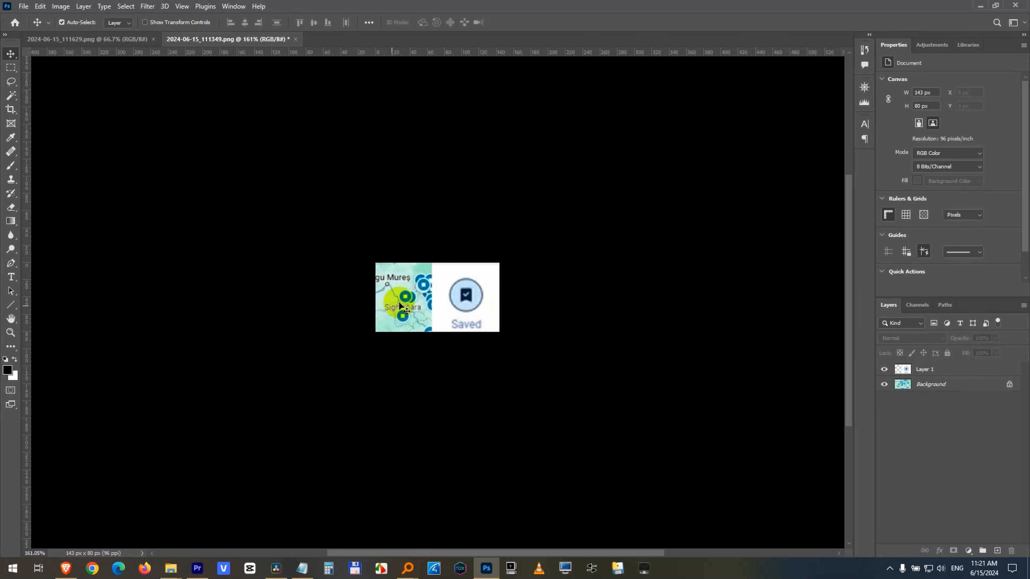
mouse_move(862, 343)
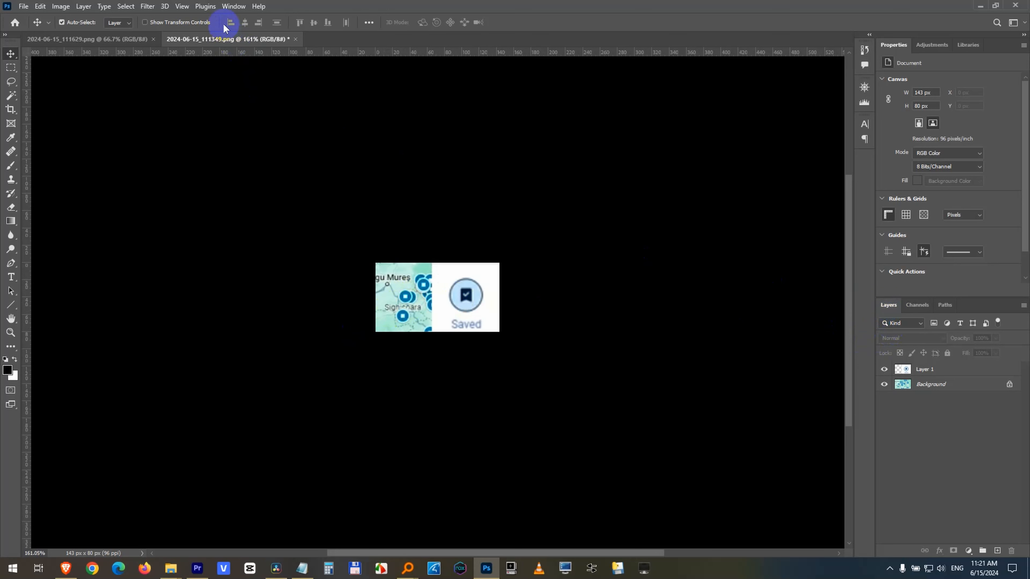
Show the Layers panel and unlock the Background layer so it becomes Layer 0 beneath Layer 1.
click(233, 6)
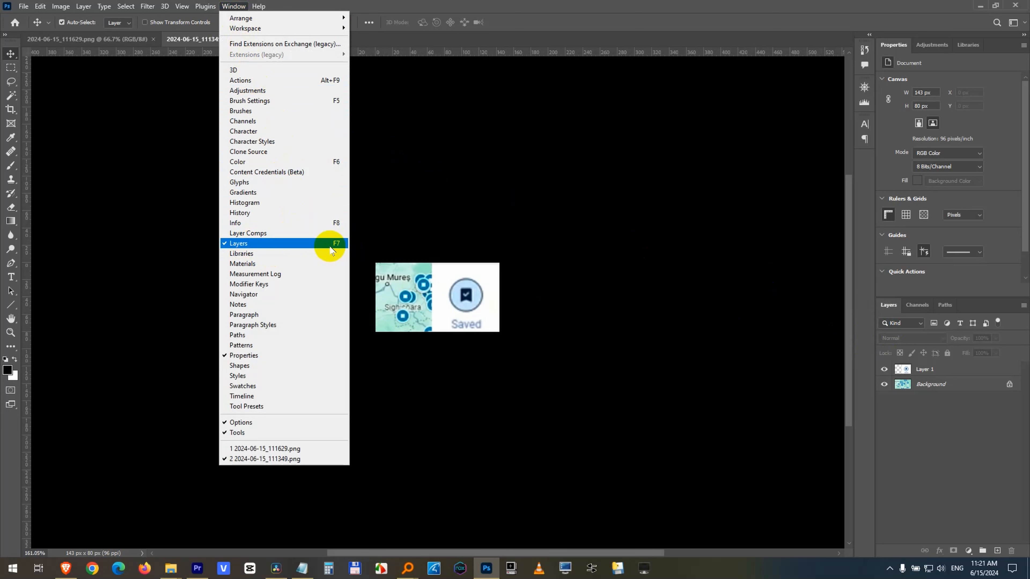
click(238, 242)
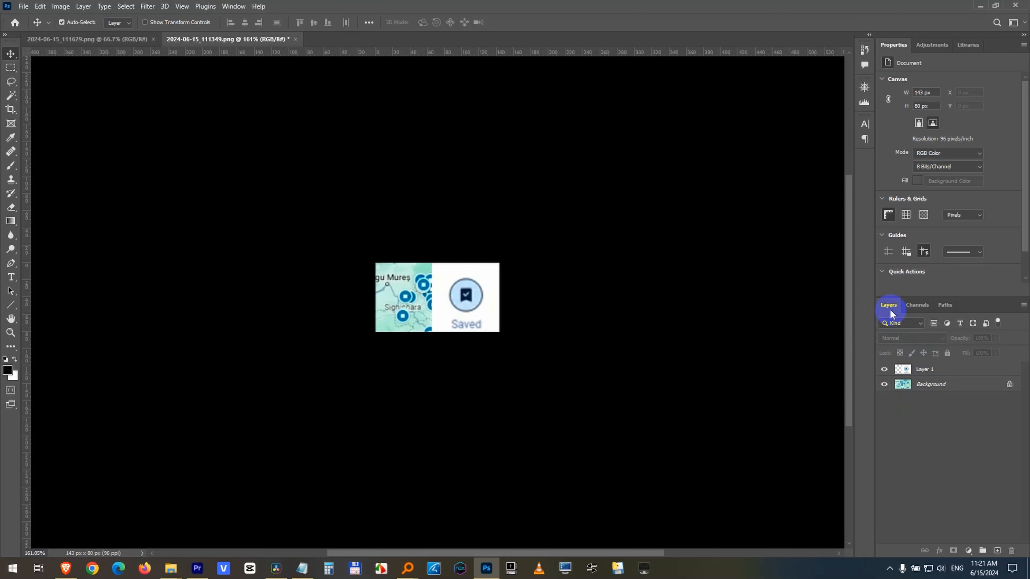
click(930, 384)
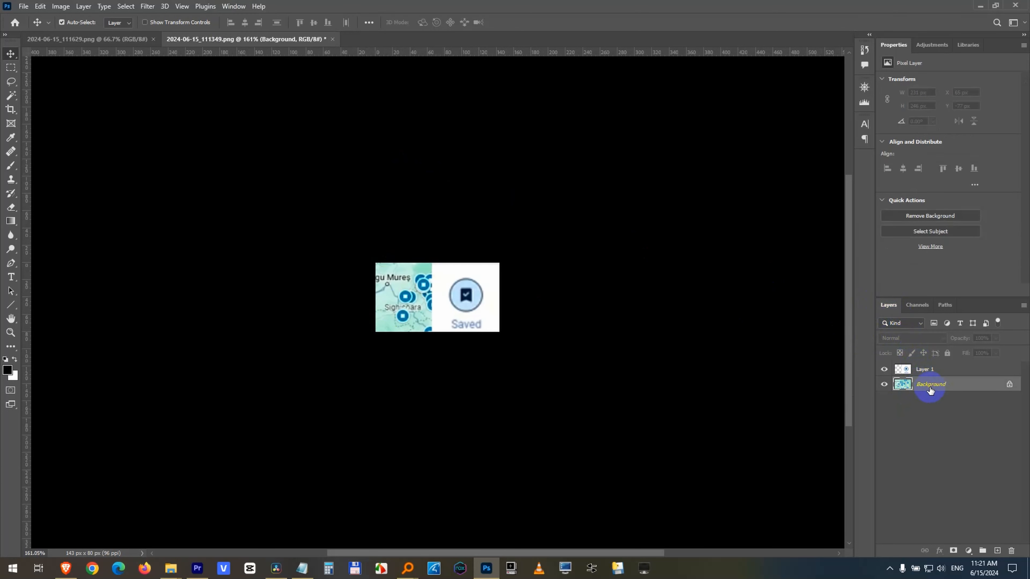
mouse_move(939, 391)
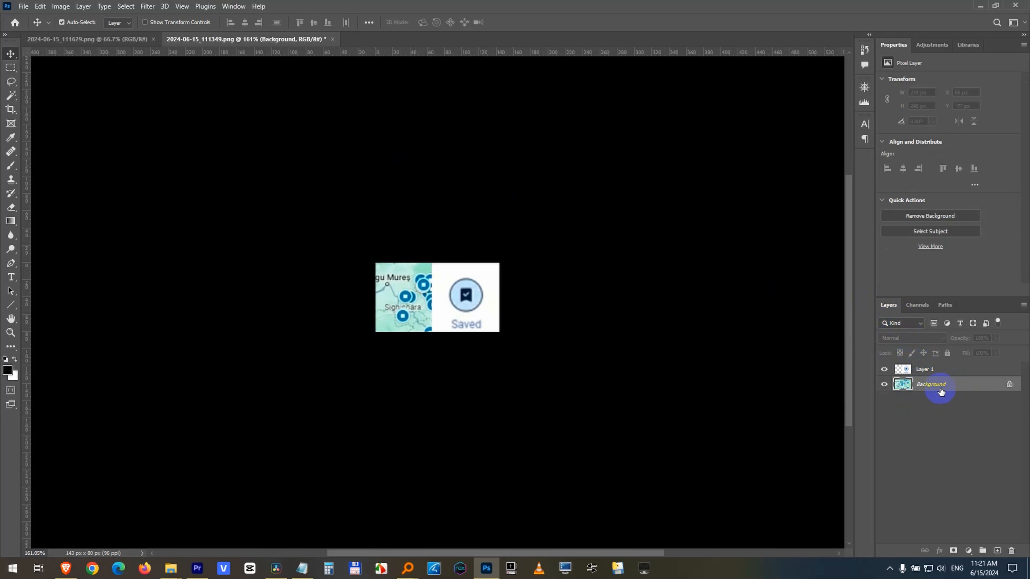
mouse_move(1009, 386)
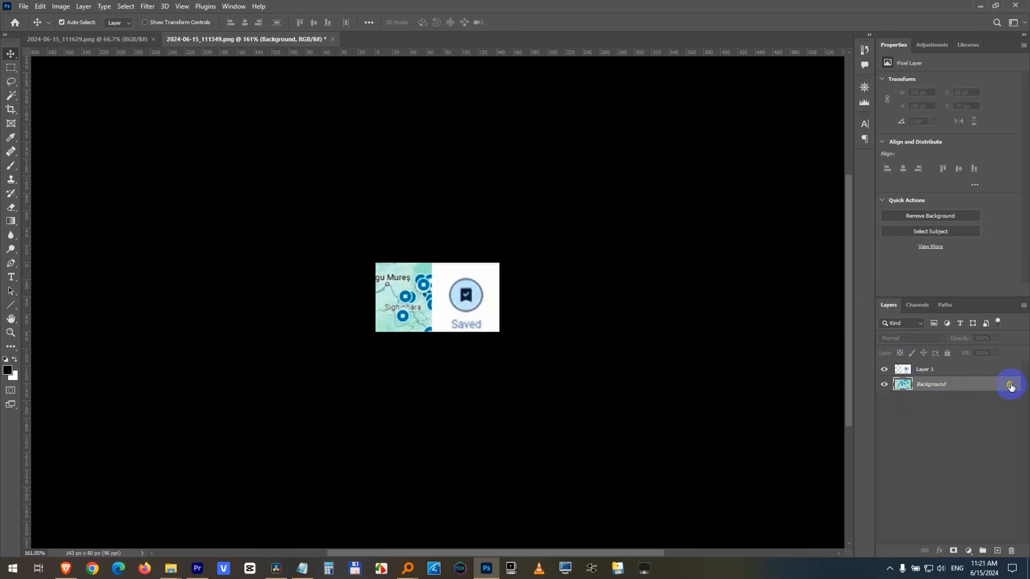
click(1010, 384)
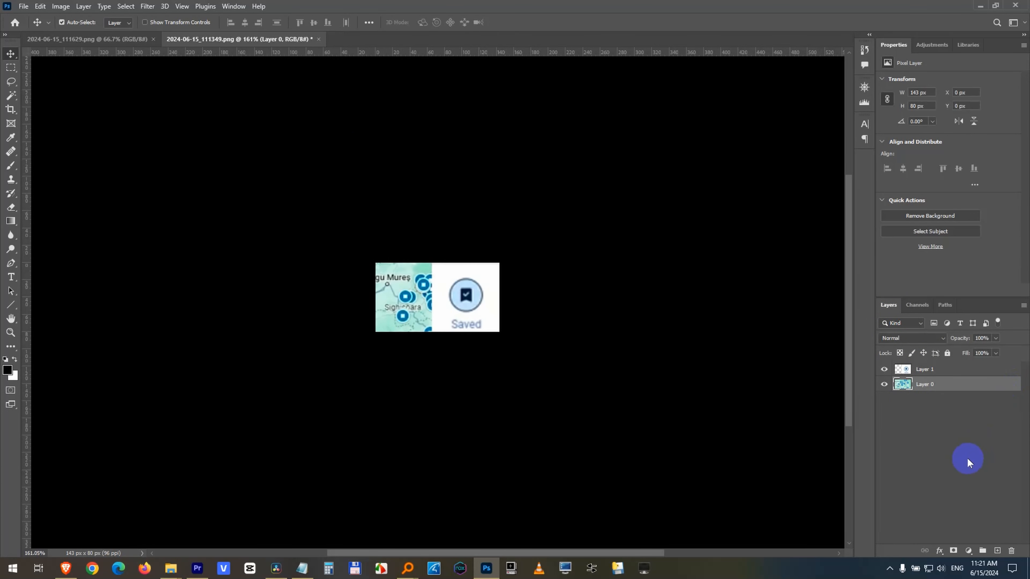
mouse_move(174, 200)
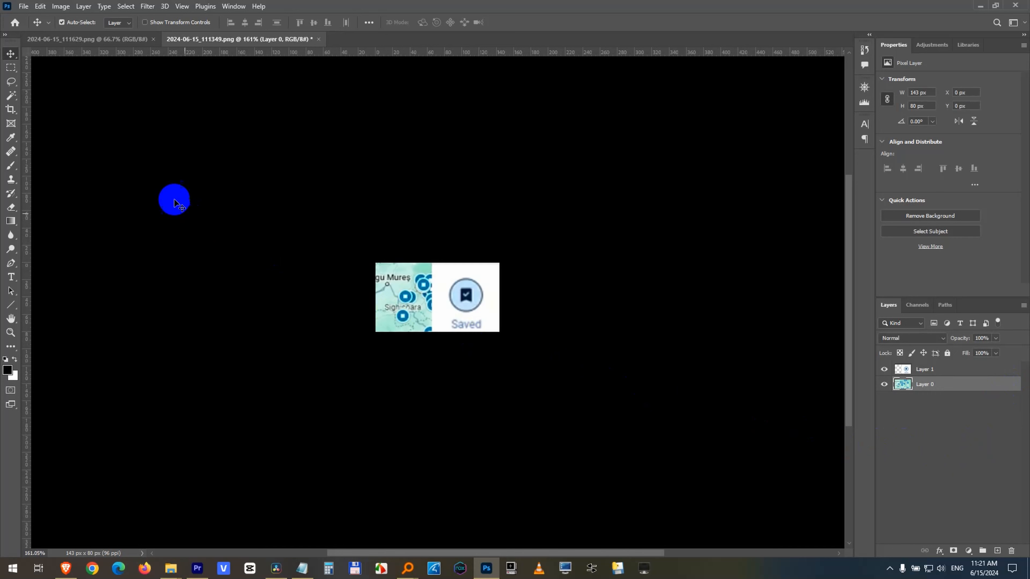